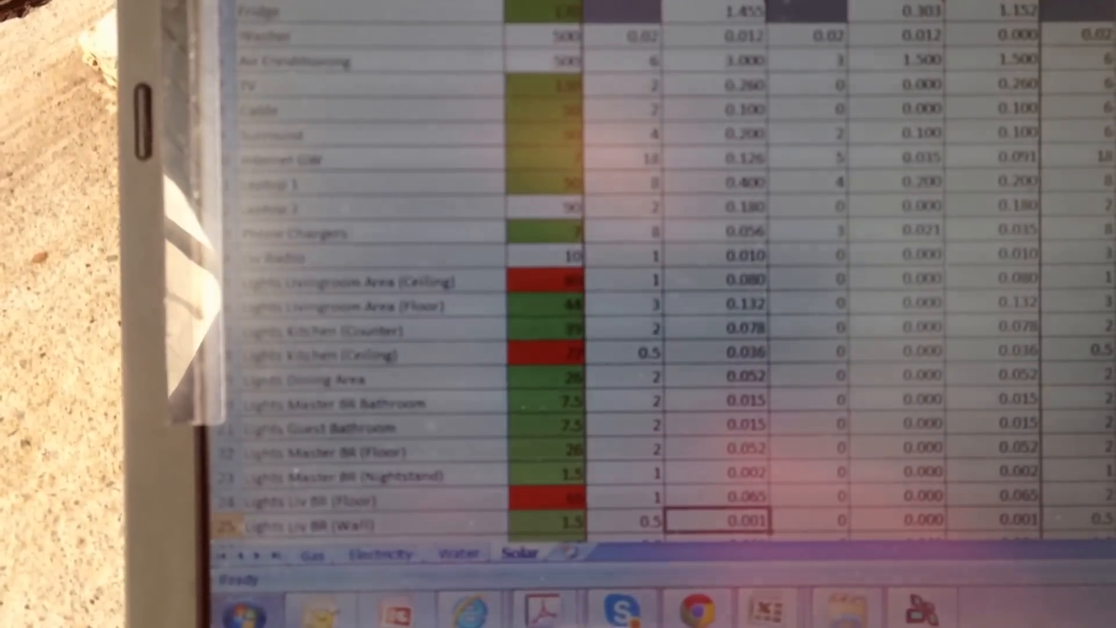
scroll(down, 3)
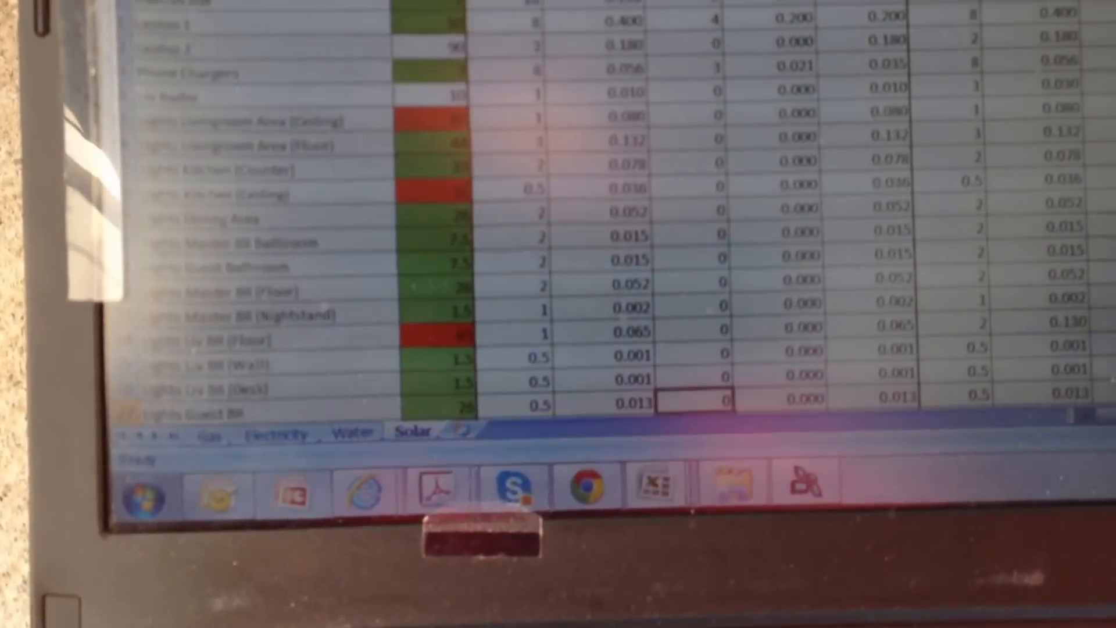
scroll(down, 3)
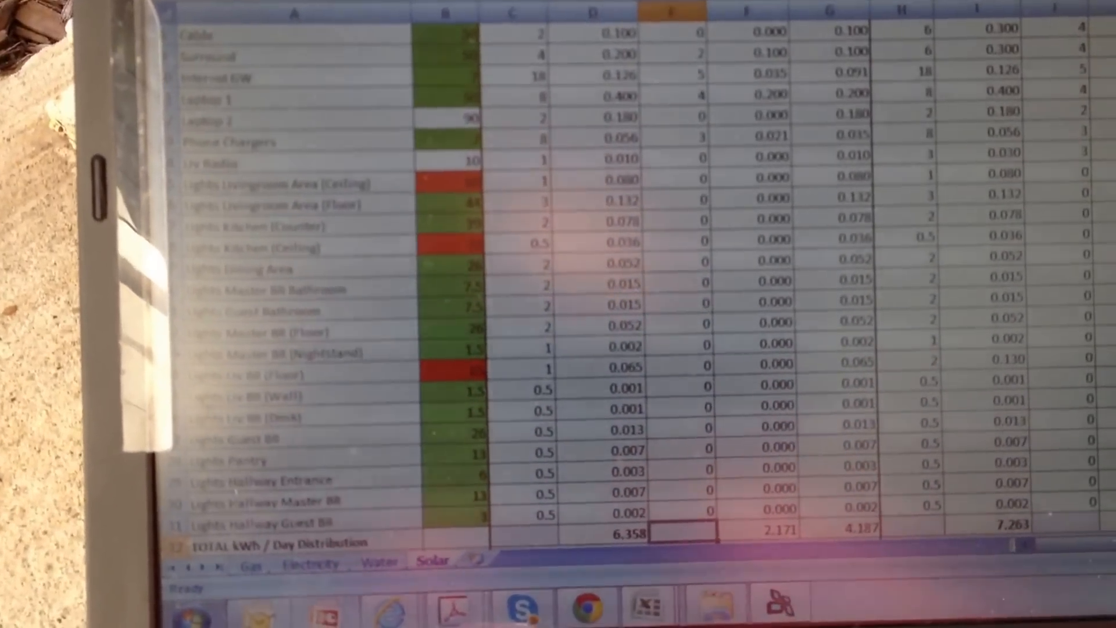
scroll(down, 3)
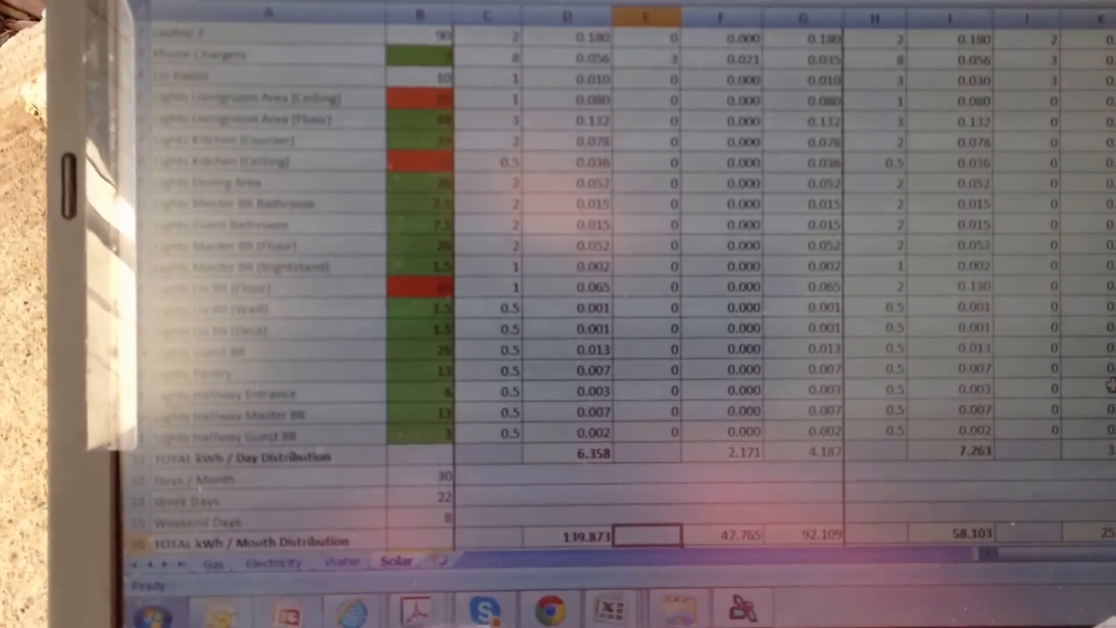
scroll(down, 3)
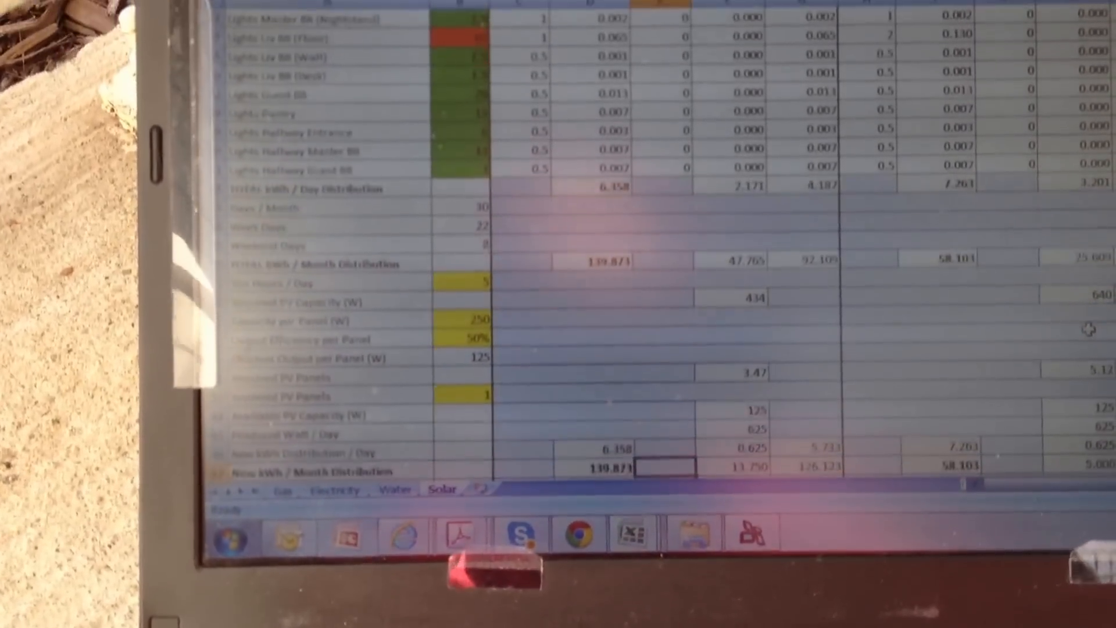
scroll(down, 3)
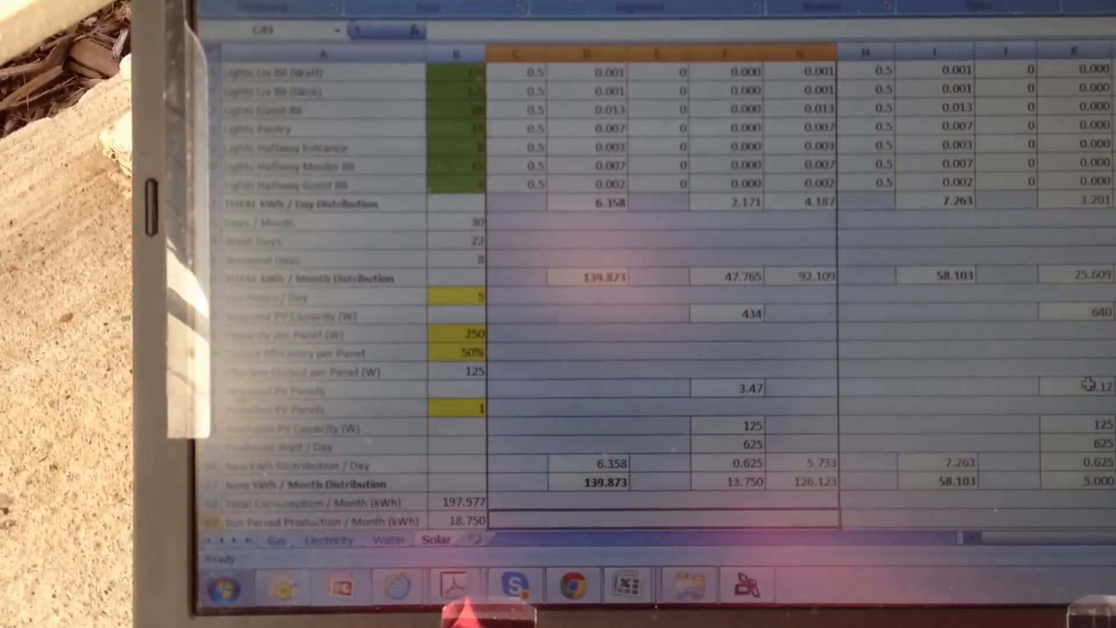
scroll(down, 3)
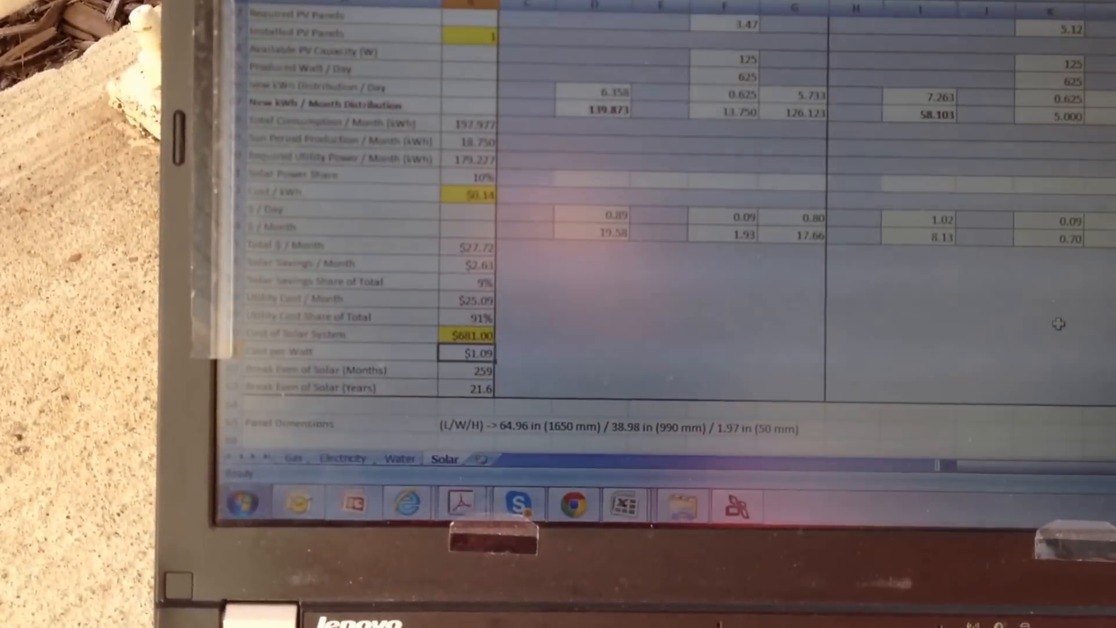
scroll(down, 3)
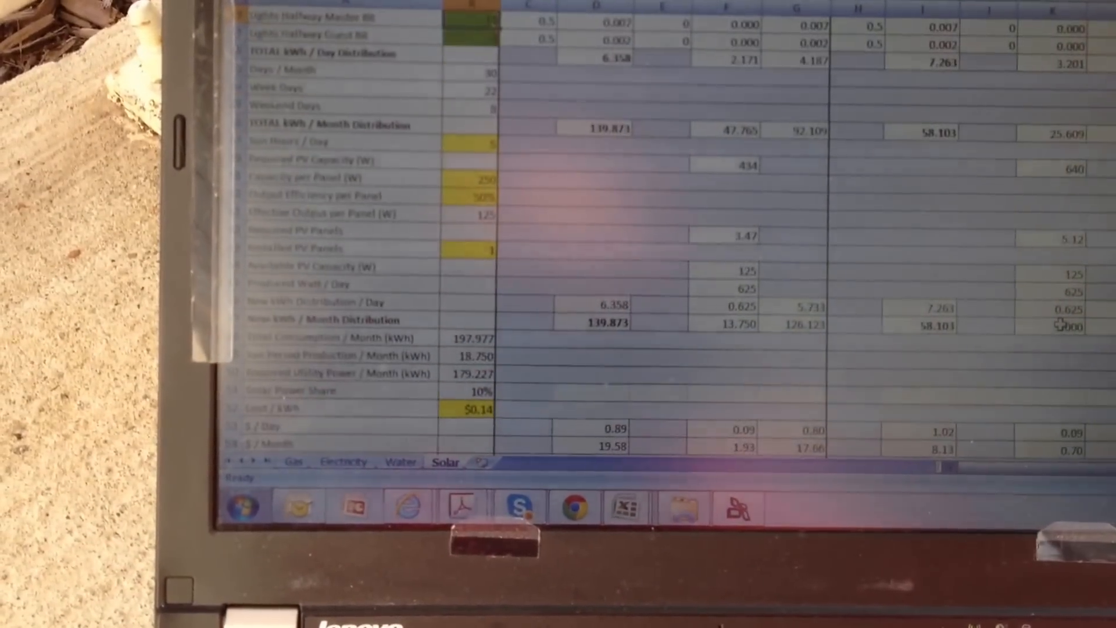